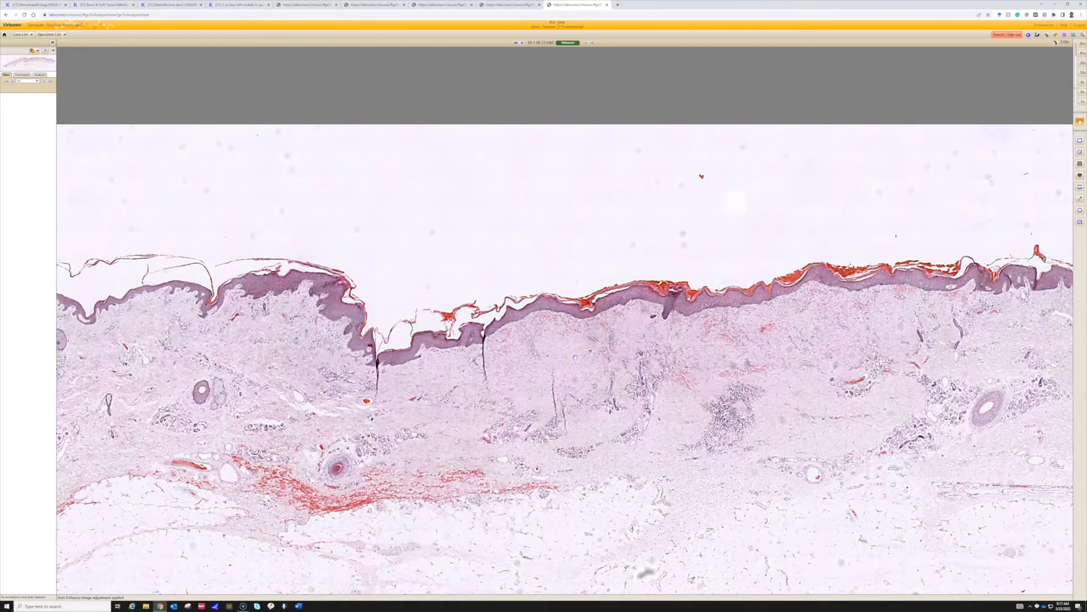
# Zoom from the whole-slide overview into the epidermis and upper dermis near the cleft
pyautogui.click(553, 360)
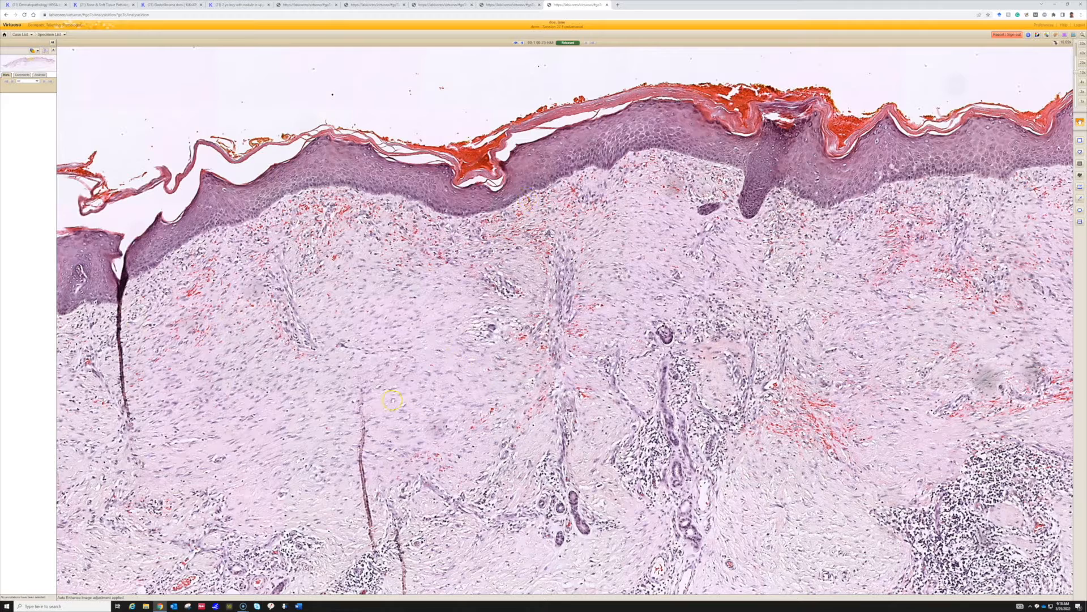
# Zoom further into the dermal scar tissue to show spindle-shaped cells at high power
pyautogui.scroll(-3)
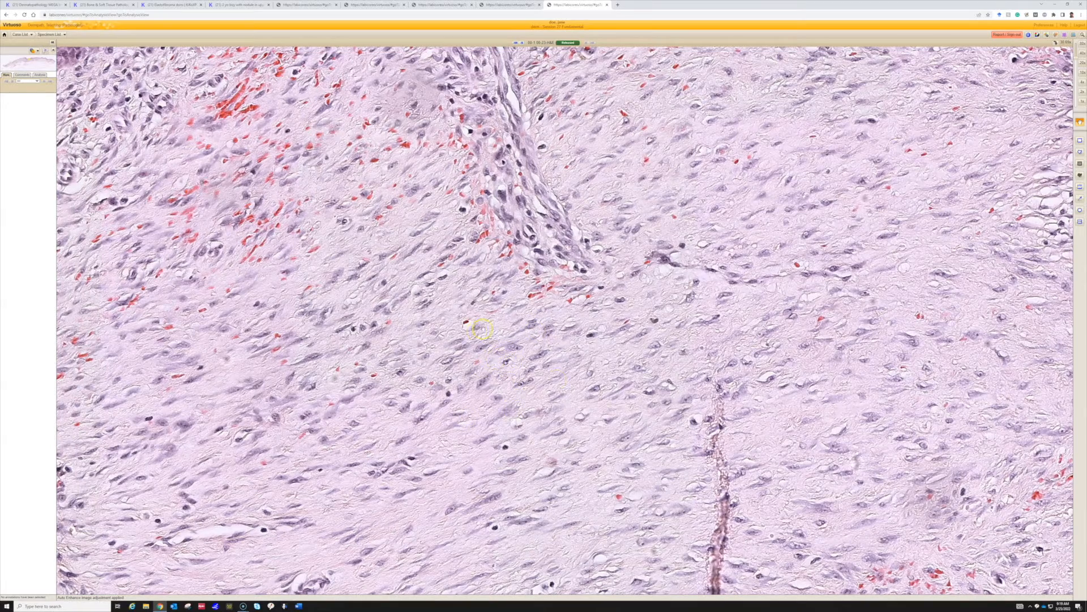
# Bring the epidermis edge and dark vertical cleft into the high-power view beside the spindle-cell dermis
pyautogui.scroll(-3)
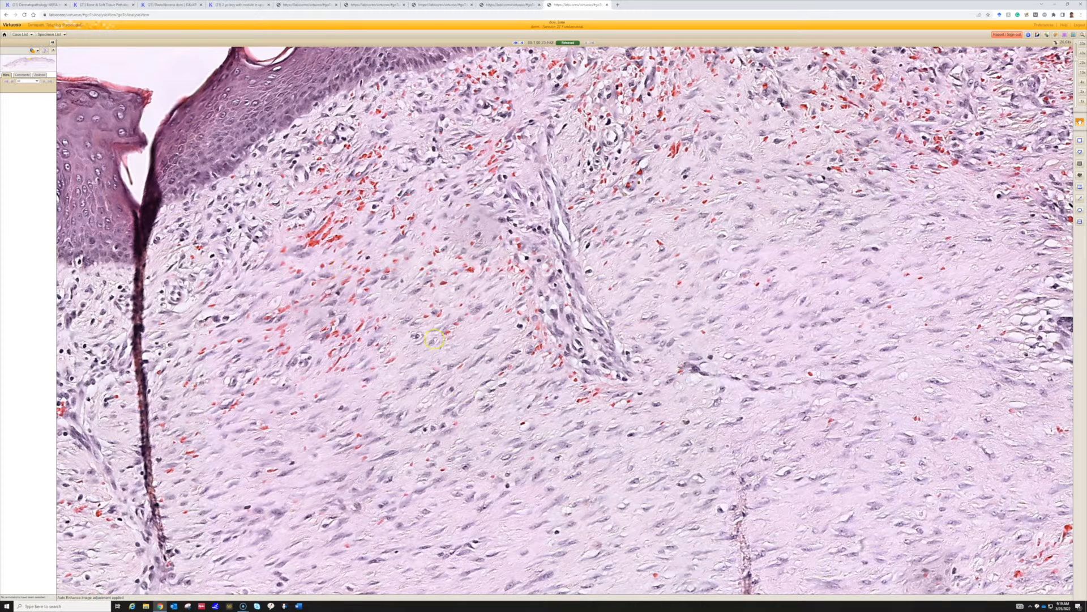
pyautogui.moveTo(465, 367)
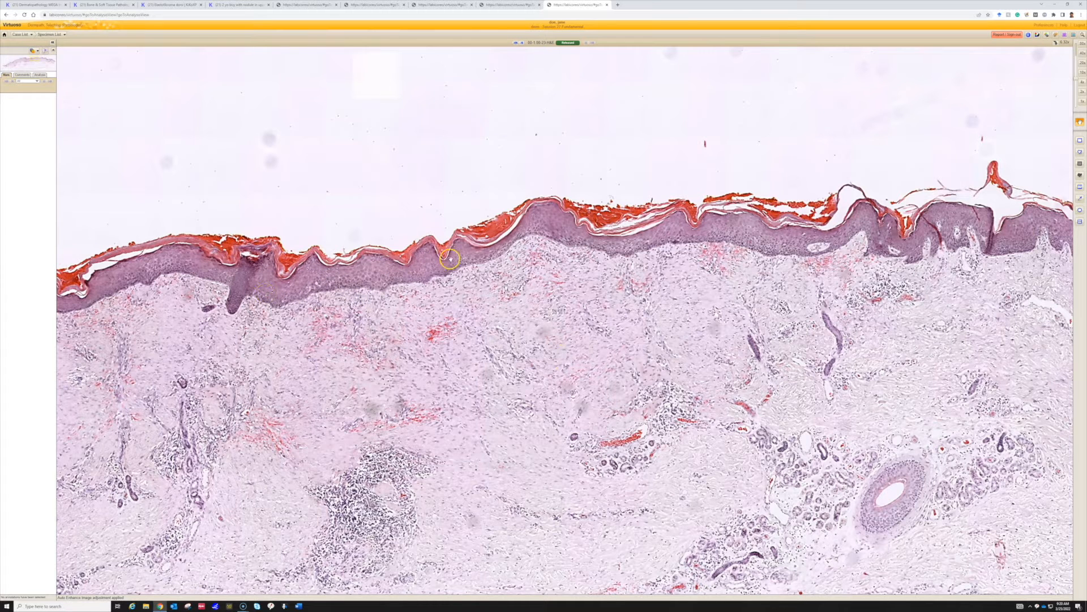
pyautogui.moveTo(492, 334)
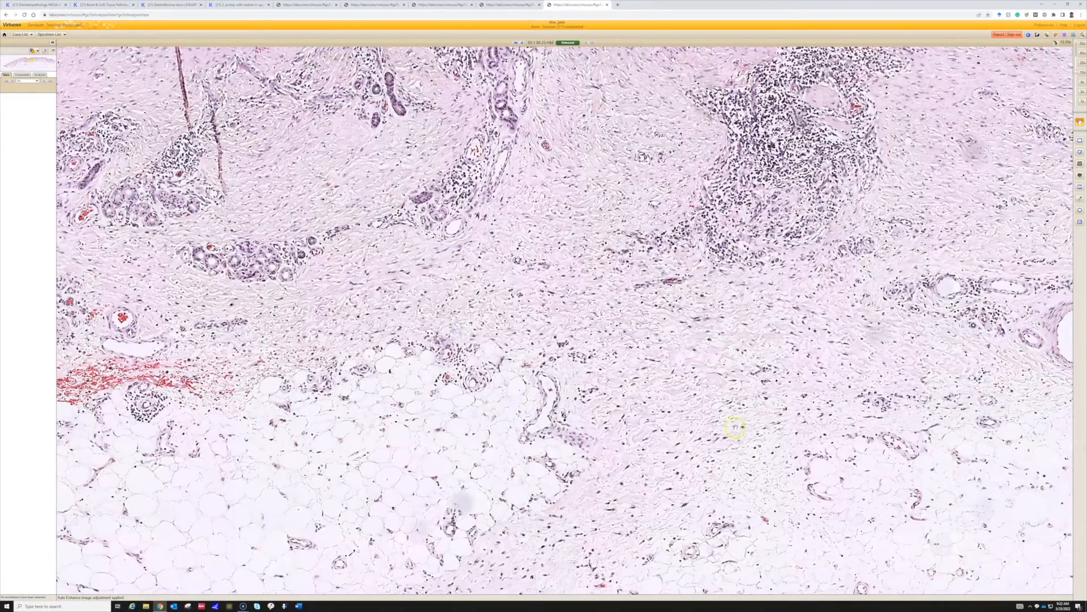
# Move back up to the hyperkeratotic epidermis over scarred upper dermis with extravasated blood
pyautogui.scroll(-3)
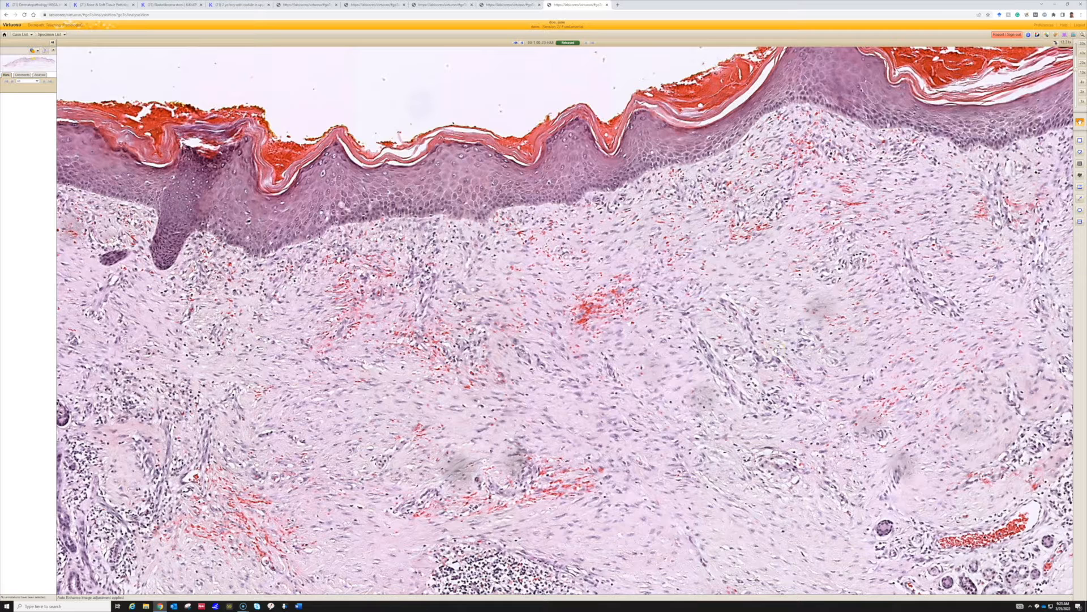
# Zoom in on the pale fibrotic scar tissue just below the epidermis with scattered red cells
pyautogui.click(450, 343)
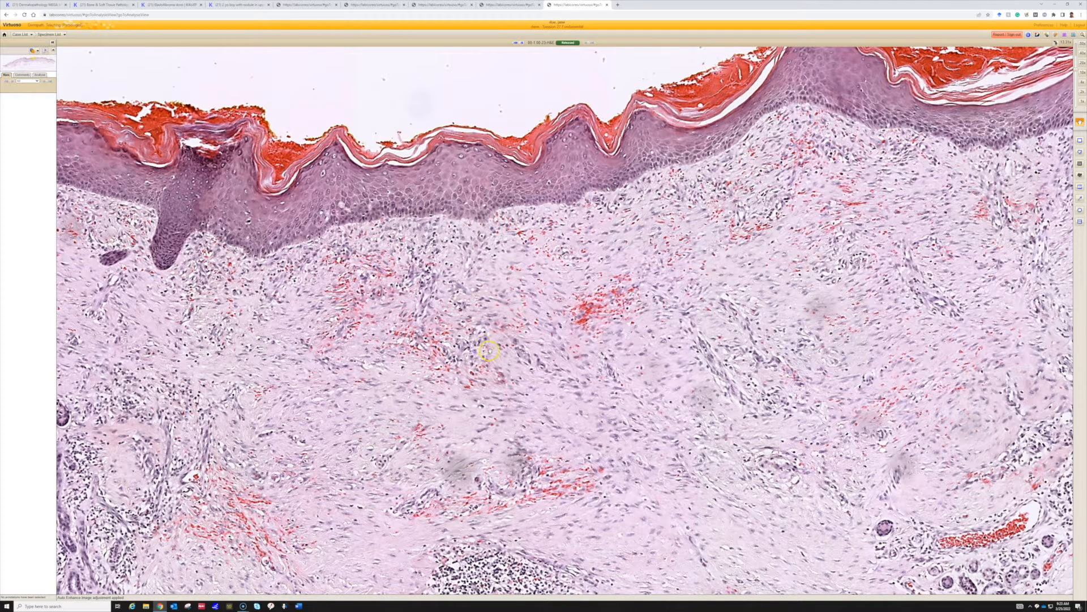
pyautogui.moveTo(755, 355)
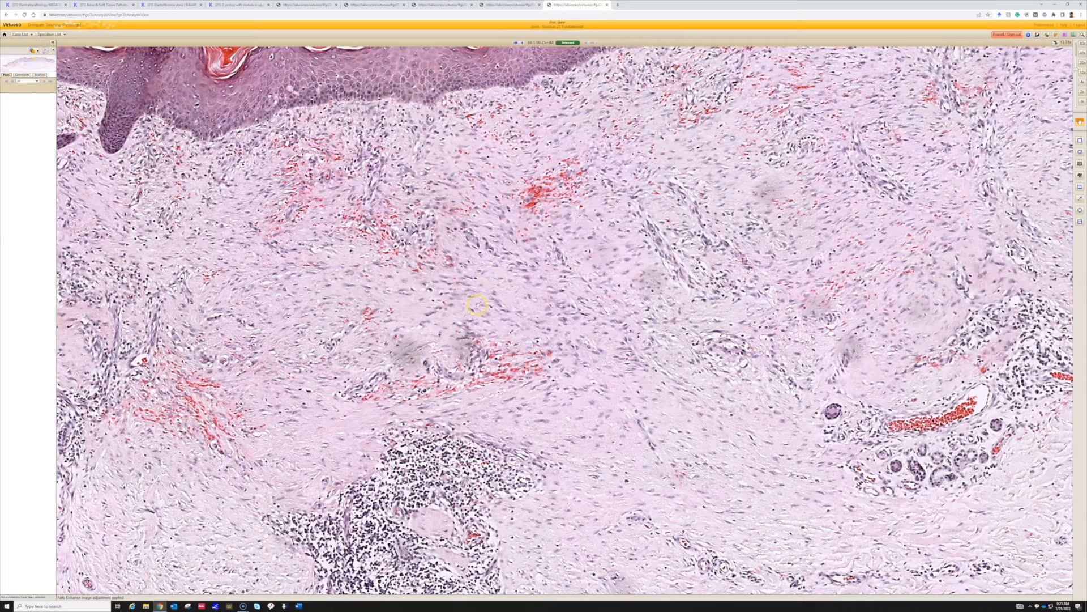
pyautogui.moveTo(508, 313)
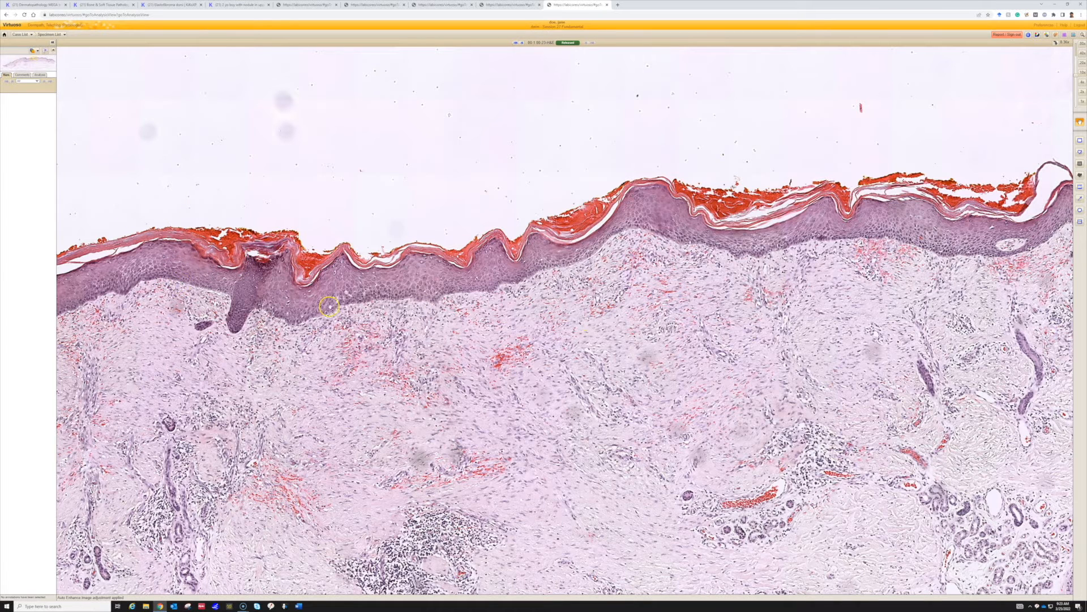
pyautogui.moveTo(429, 477)
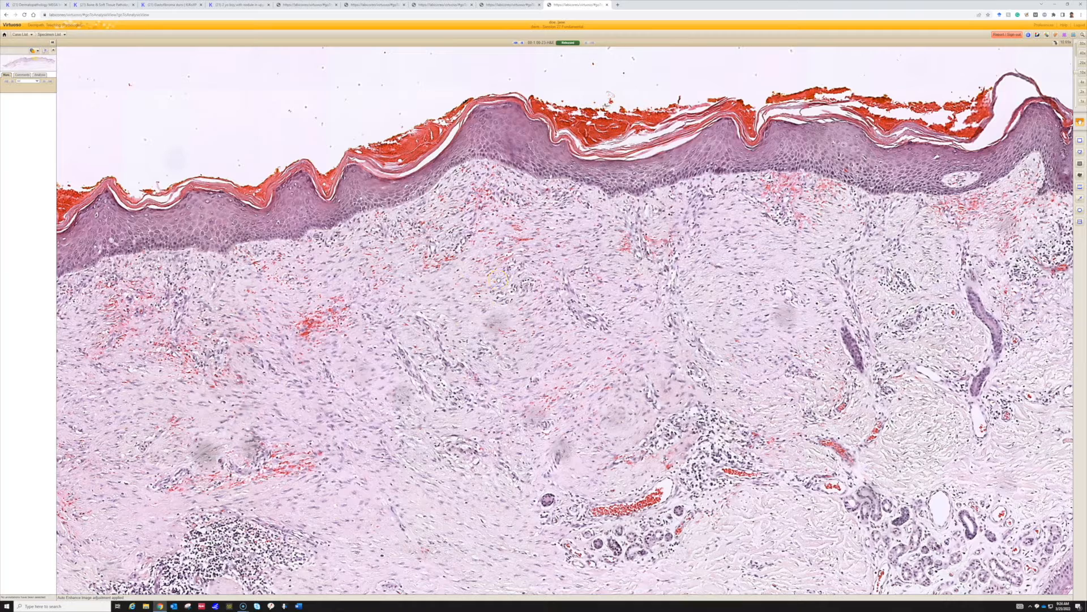
pyautogui.moveTo(557, 298)
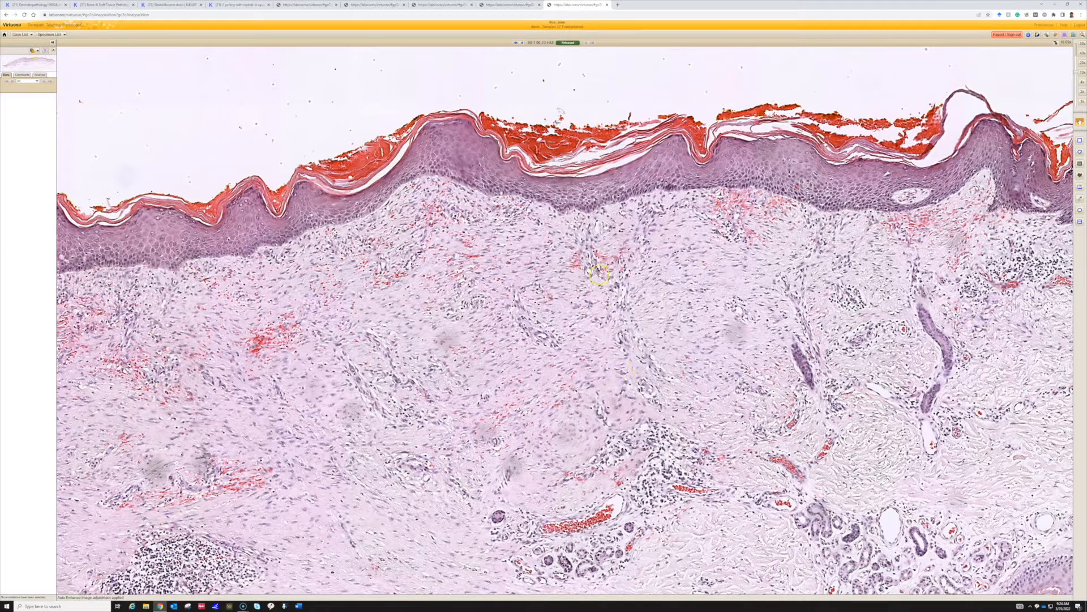
pyautogui.moveTo(222, 323)
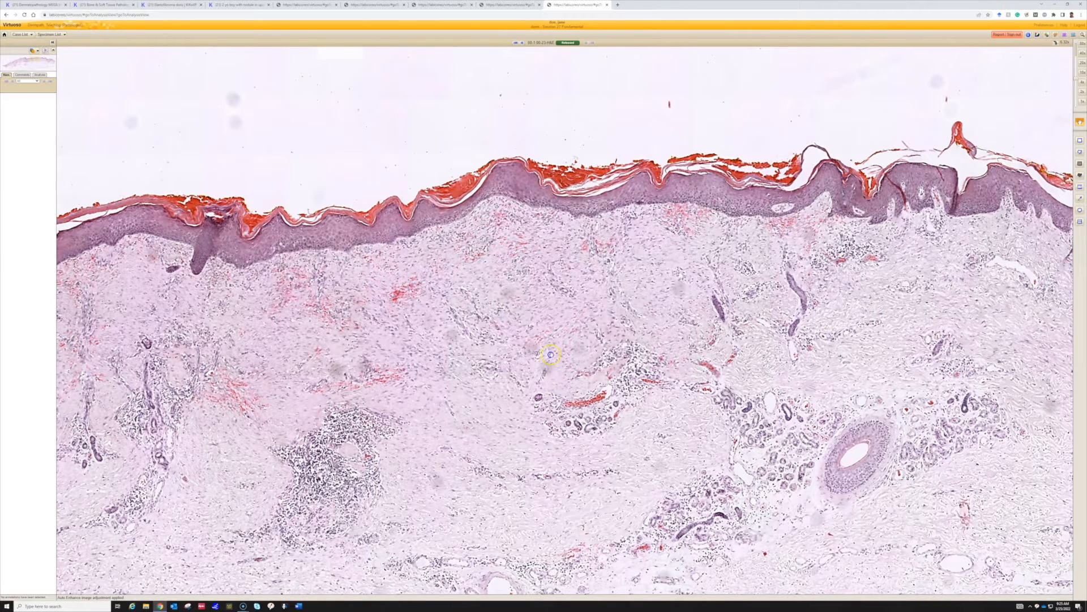
# Zoom out to a low-power view spanning scar, adnexal glands, hair follicle and deeper fat
pyautogui.scroll(-3)
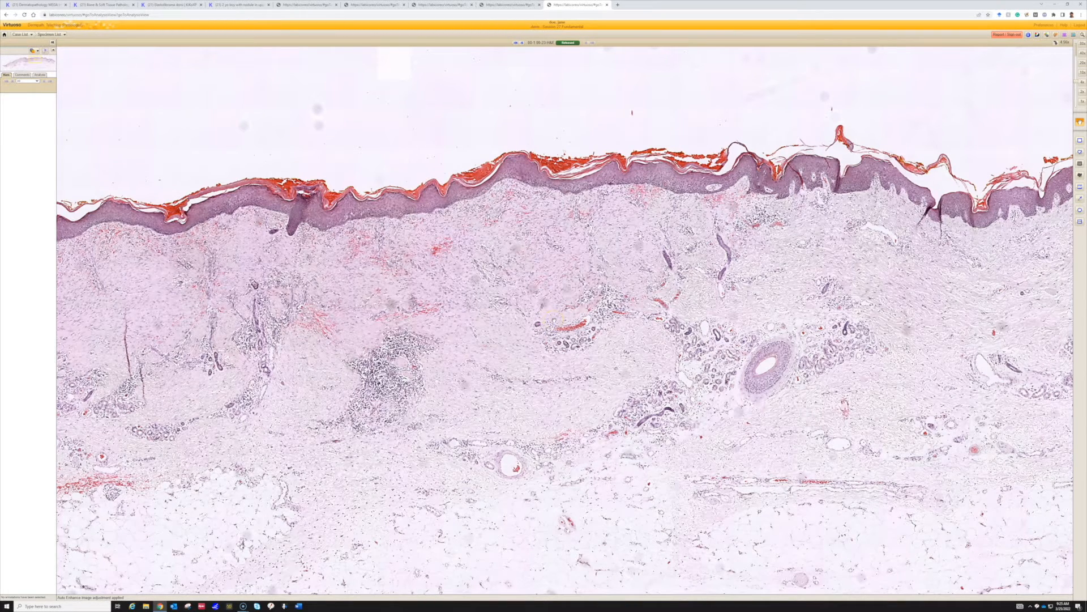
pyautogui.click(525, 326)
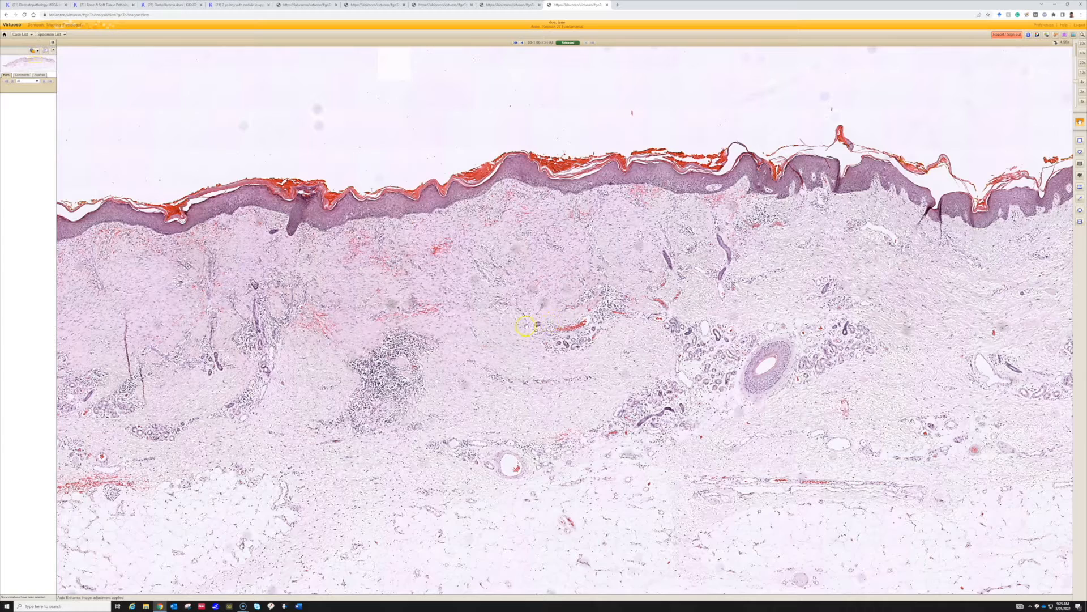